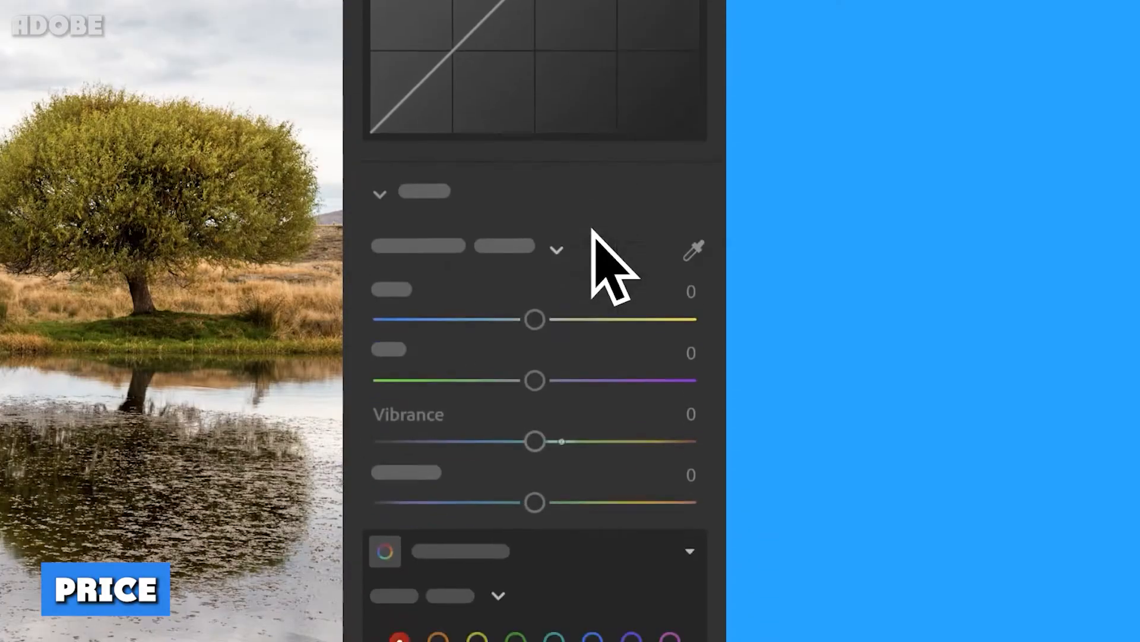
scroll(down, 3)
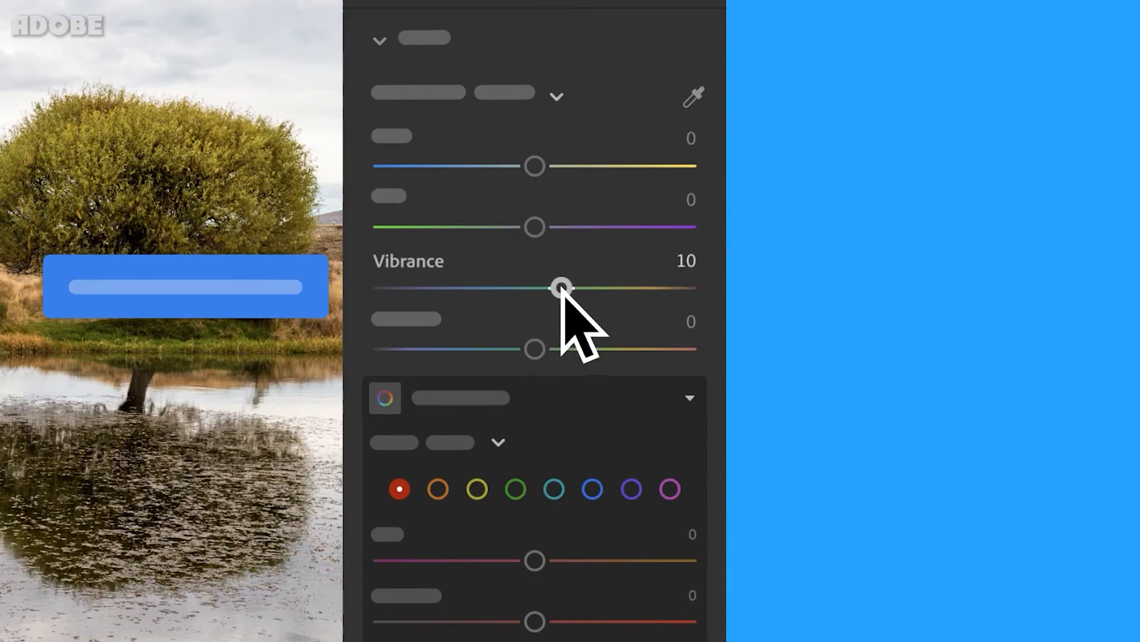
scroll(down, 3)
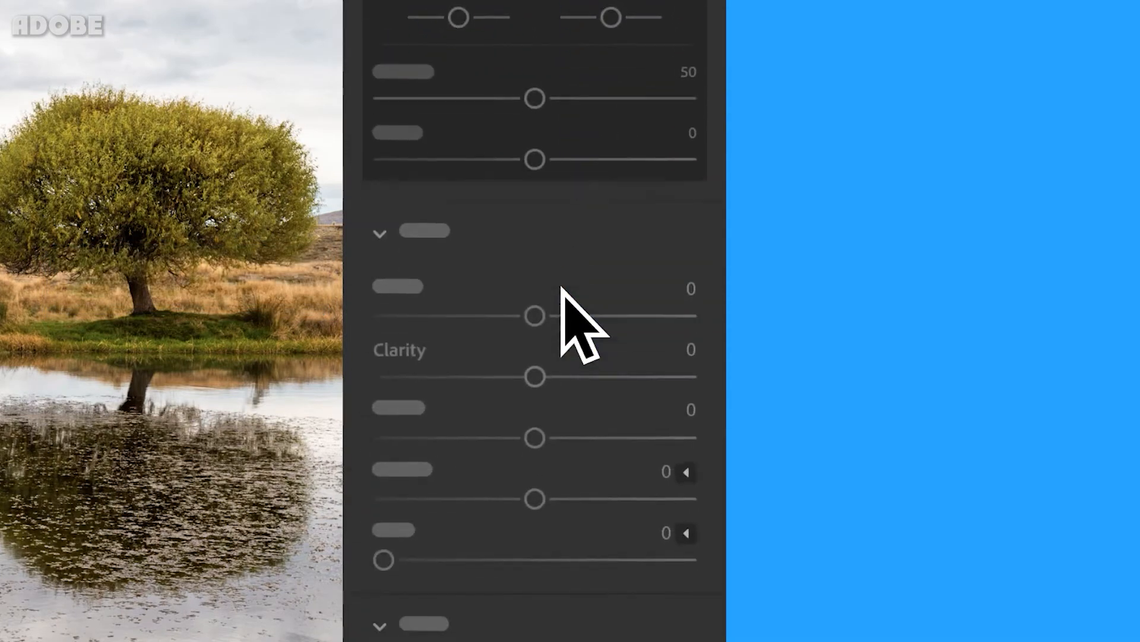